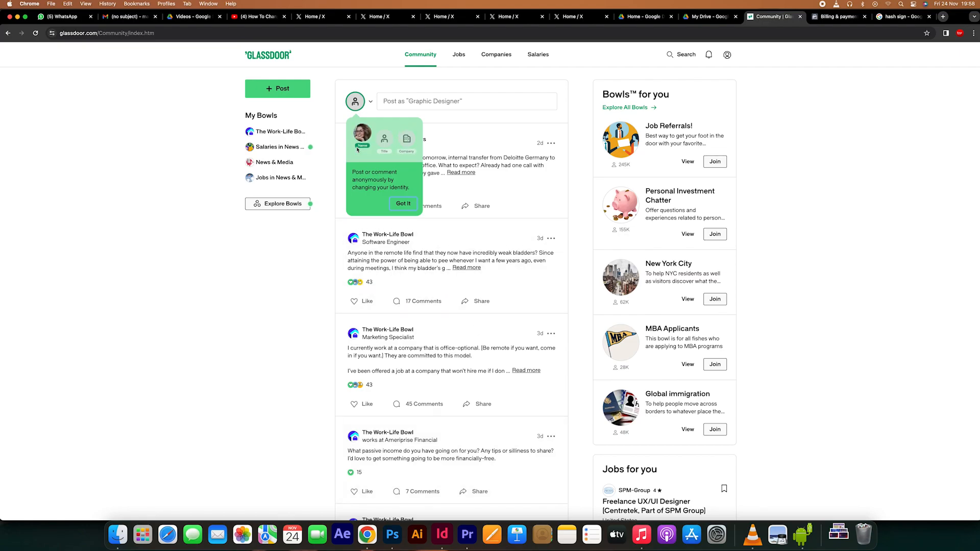
Acknowledge the anonymous-posting tip with 'Got It' on the Community feed.
click(403, 203)
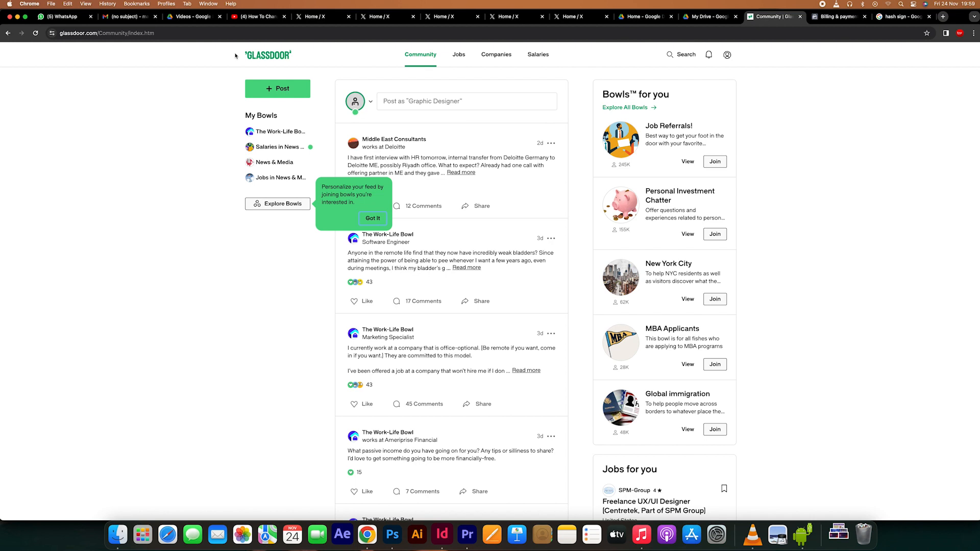
mouse_move(278, 61)
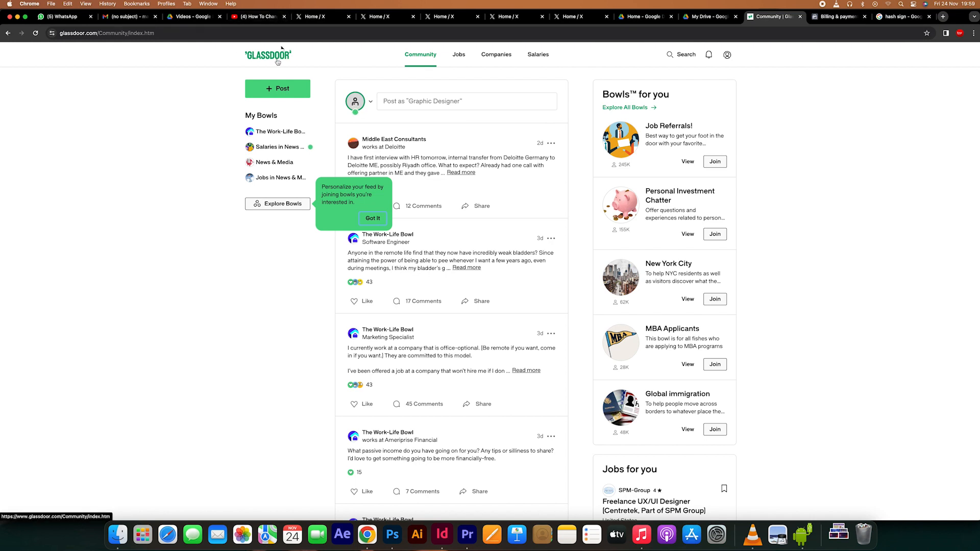
mouse_move(257, 75)
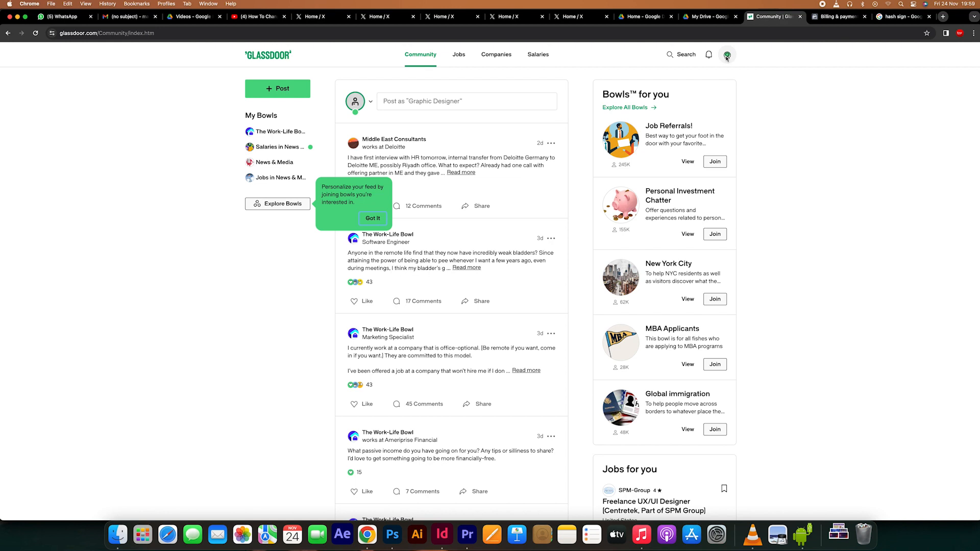
click(727, 54)
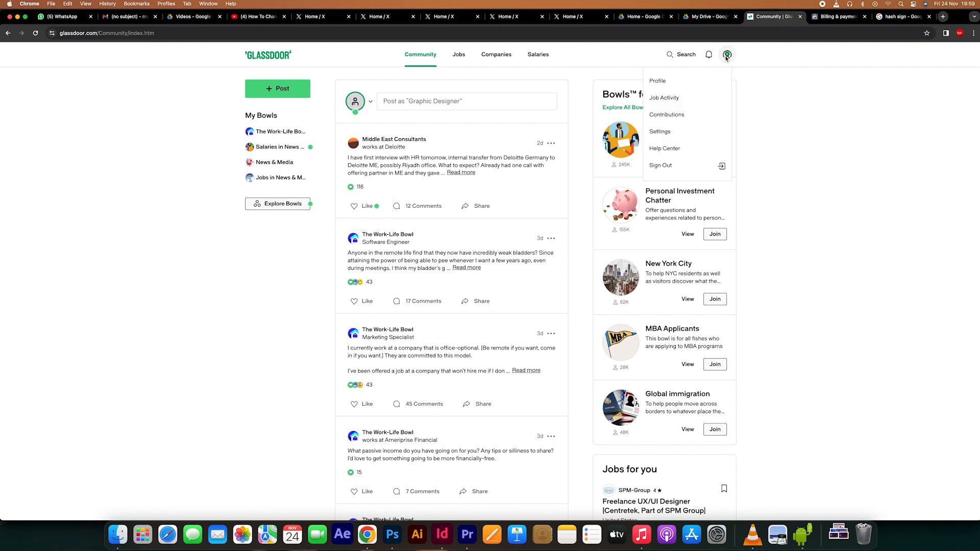
mouse_move(714, 70)
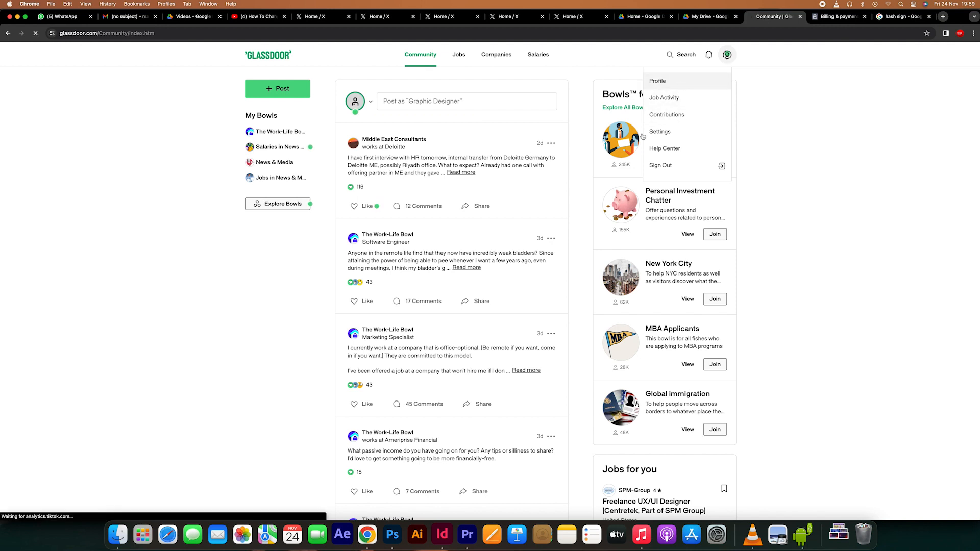
click(658, 81)
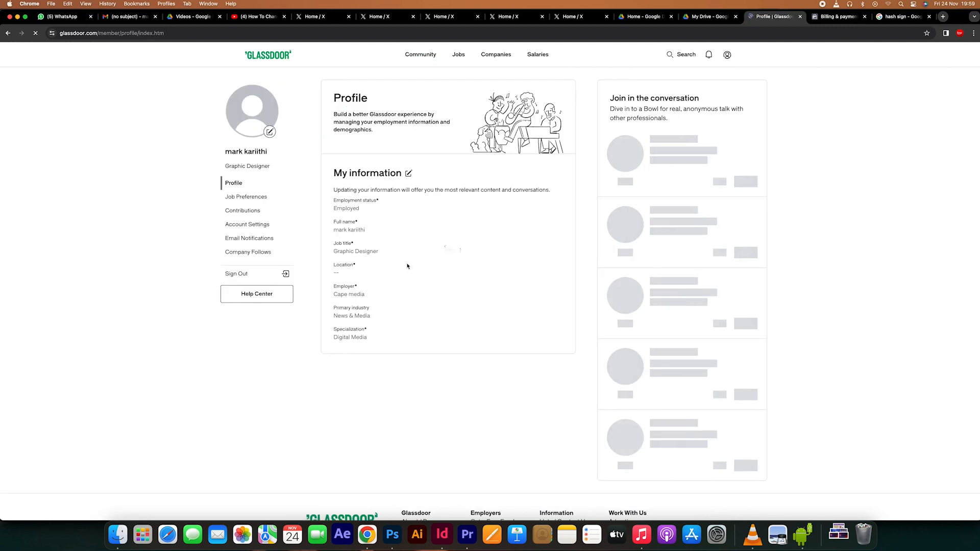
scroll(down, 3)
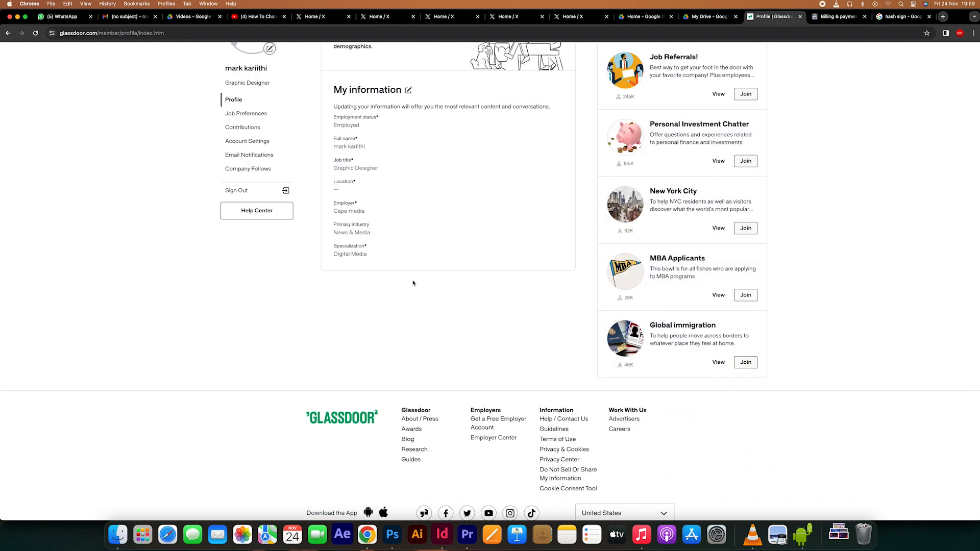
scroll(up, 3)
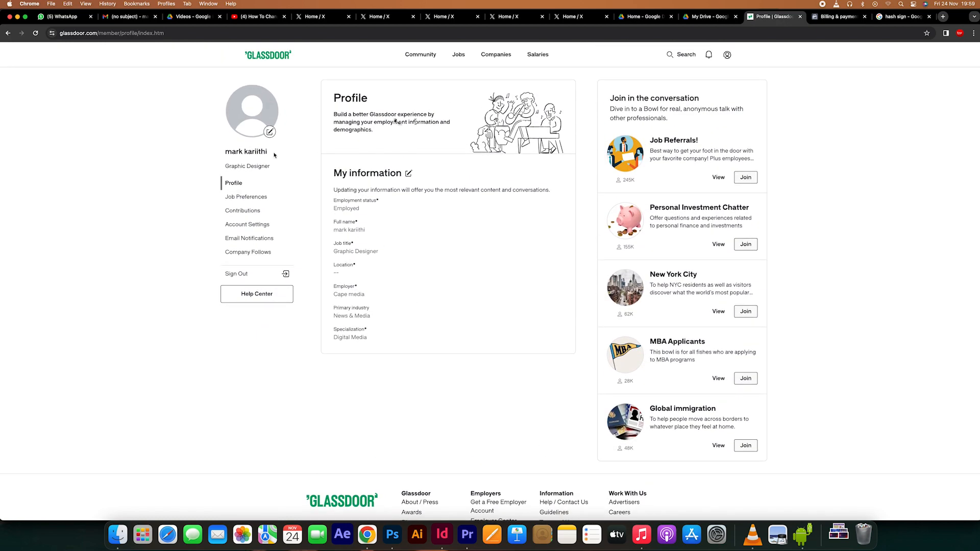
scroll(down, 3)
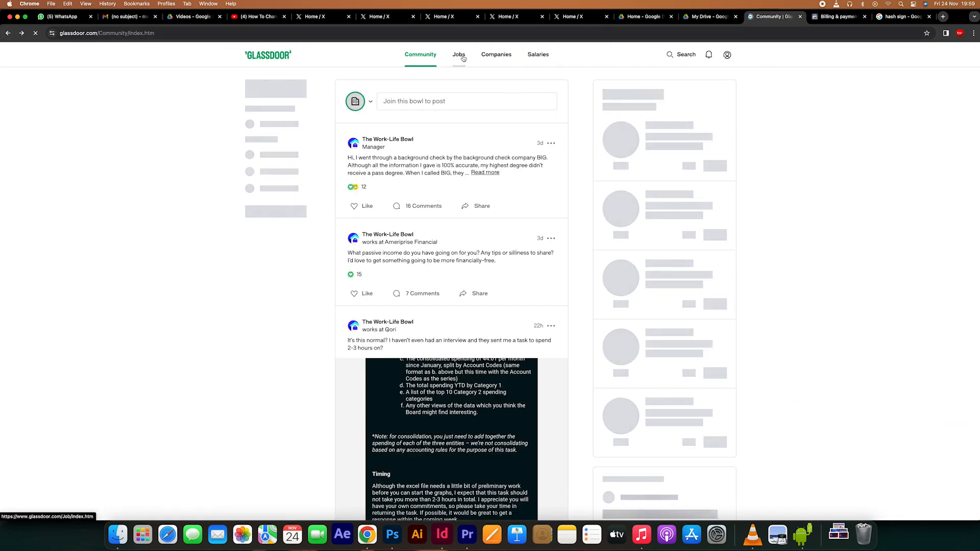
Go to the Jobs section showing recommended roles including the R-Labs UI App Designer.
click(458, 55)
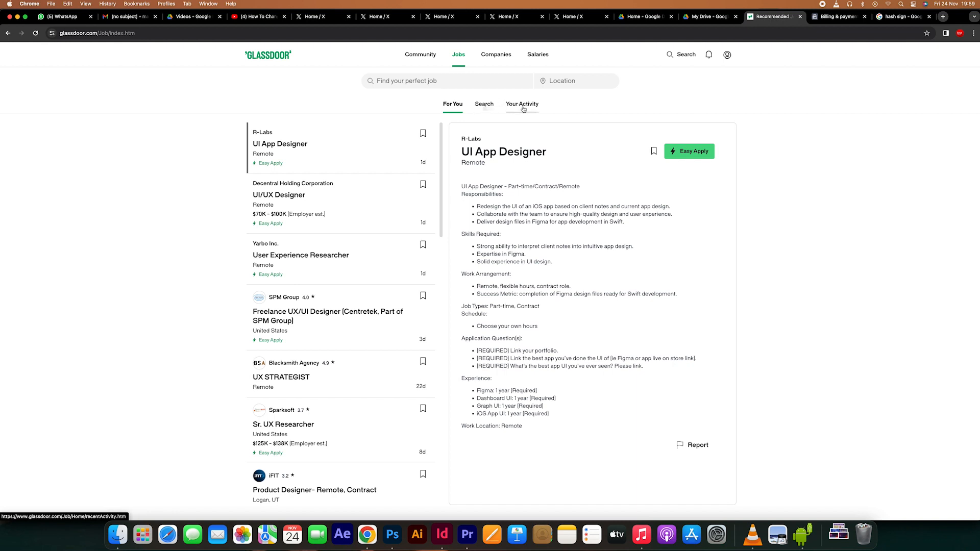
mouse_move(560, 109)
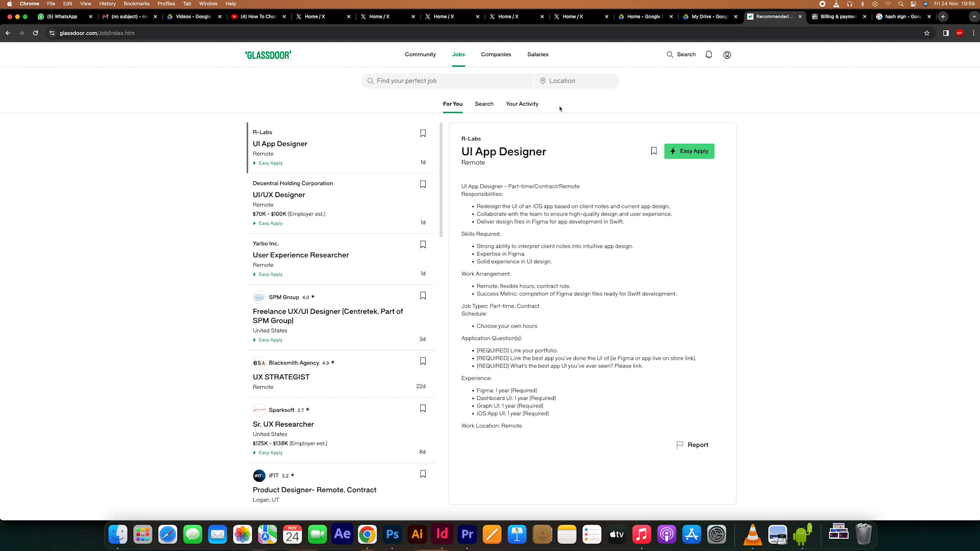
mouse_move(501, 283)
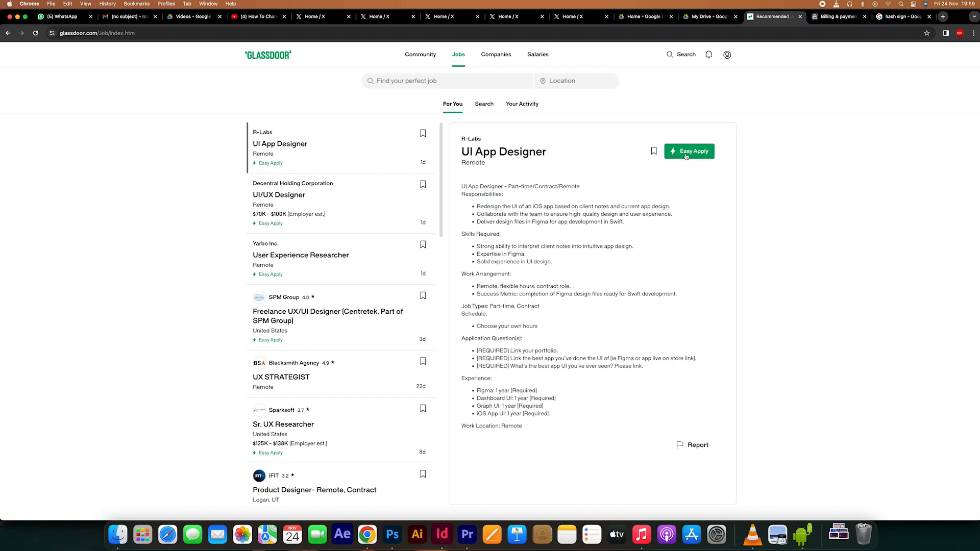
Start Easy Apply for the UI App Designer job and edit the email address.
click(688, 151)
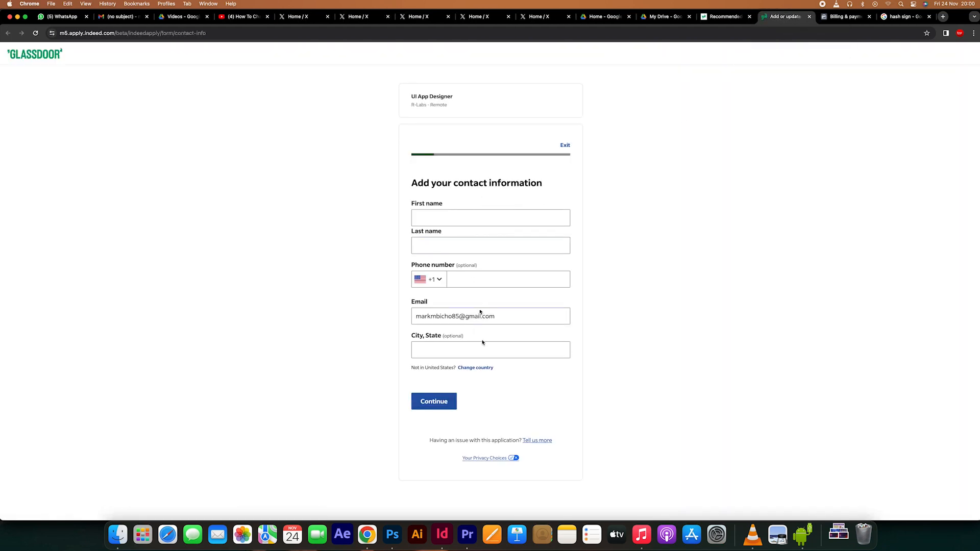
click(490, 316)
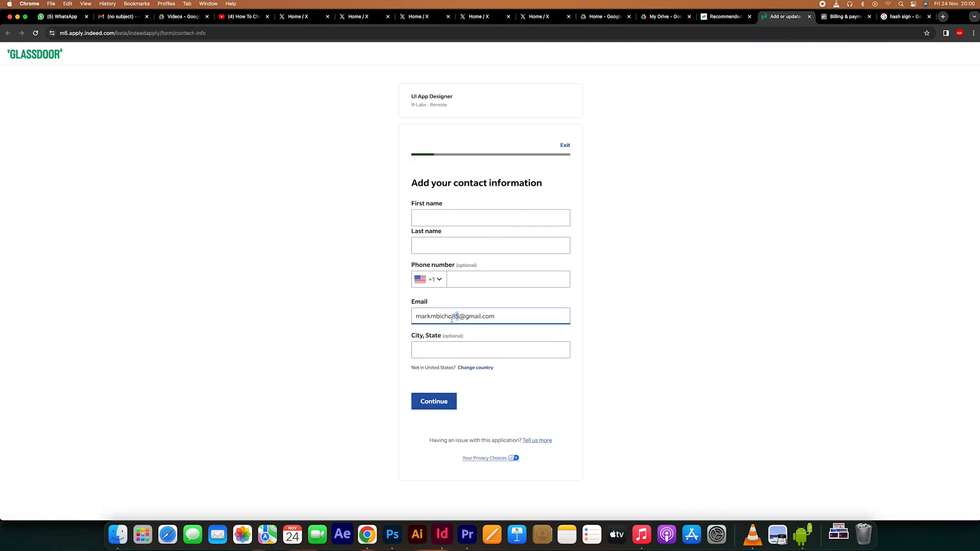
key(Backspace)
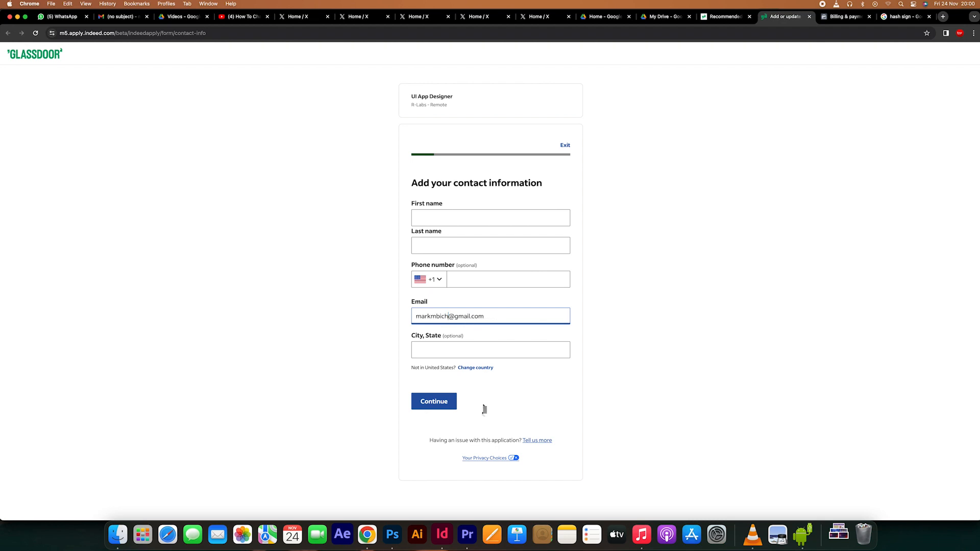
mouse_move(612, 124)
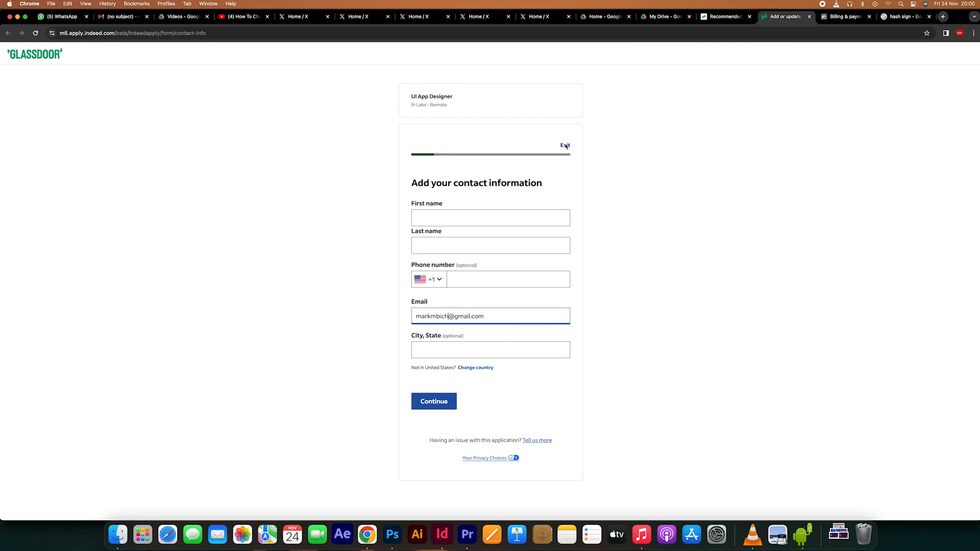
Exit the application form and confirm leaving in the dialog.
click(565, 144)
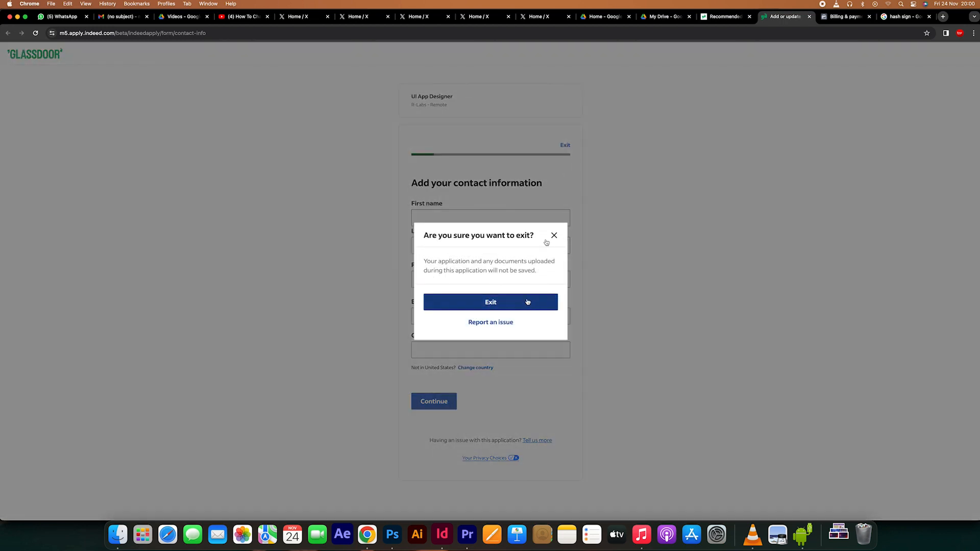
click(490, 302)
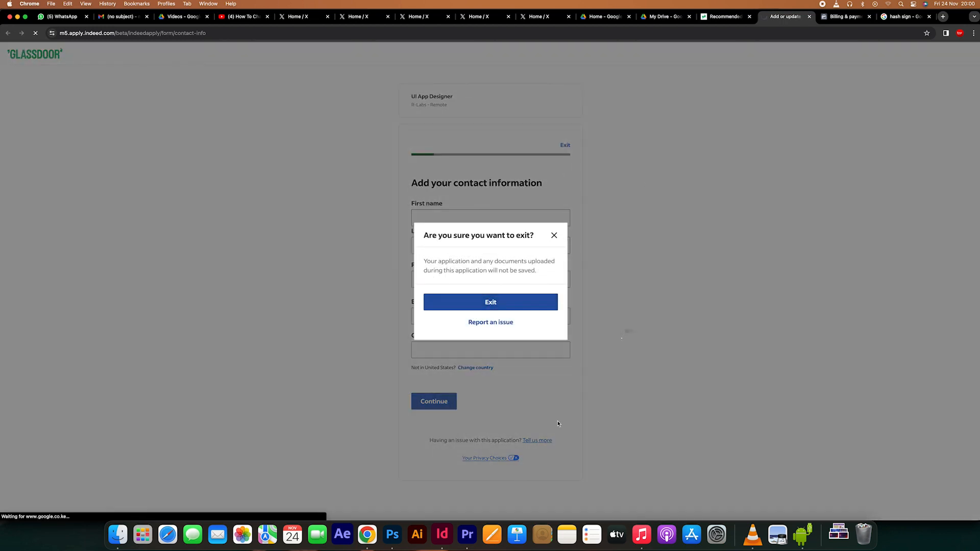